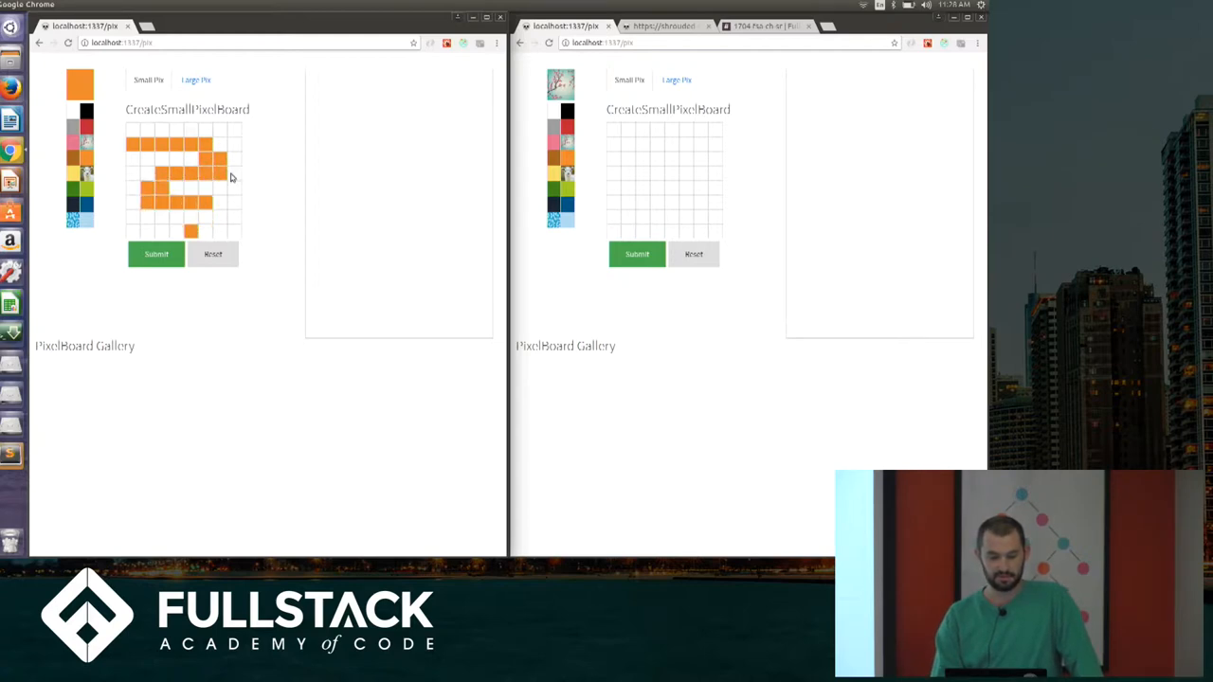
Step: Paint orange and brown cells to form the pattern on the 8x8 grid
{"action": "left_click", "coordinate": [190, 201]}
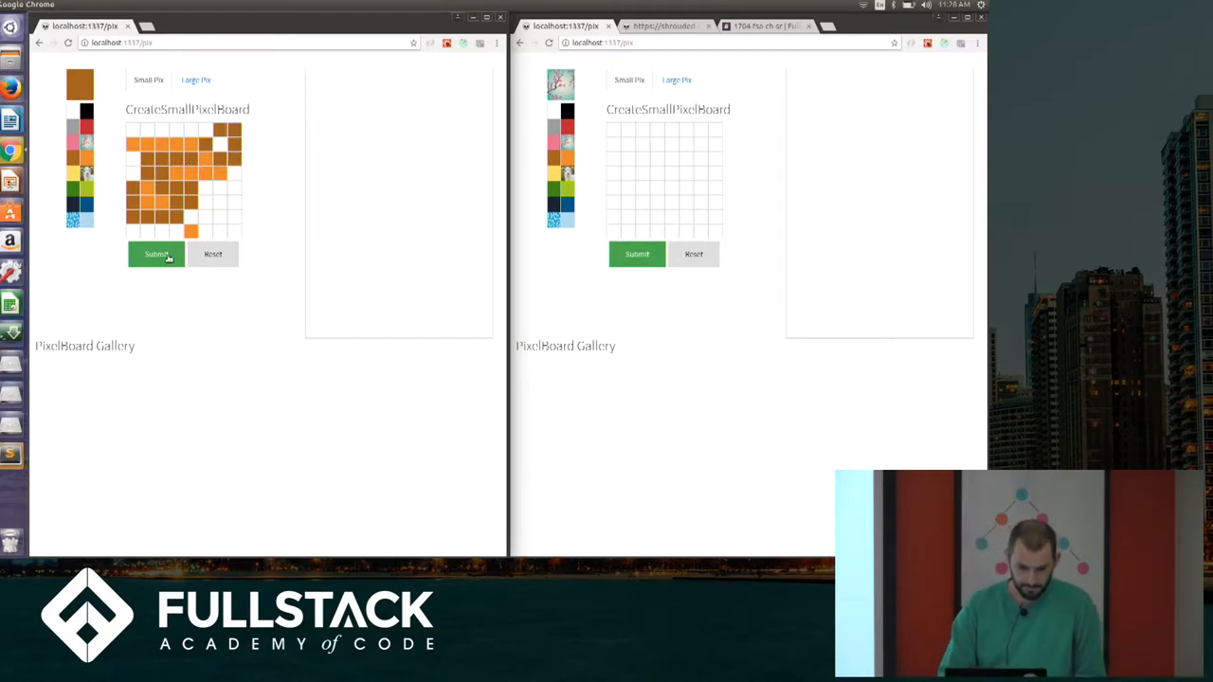
Step: Submit the orange-brown drawing to the gallery, then paint one cell on the cleared board
{"action": "left_click", "coordinate": [156, 254]}
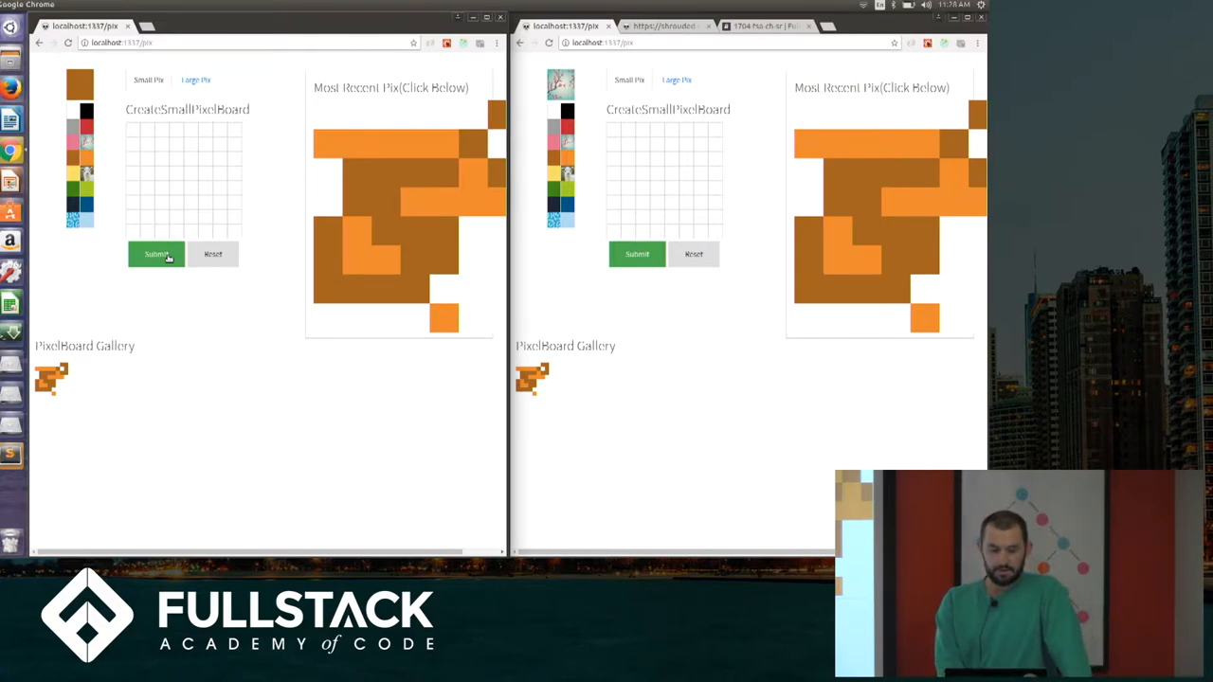
{"action": "mouse_move", "coordinate": [84, 370]}
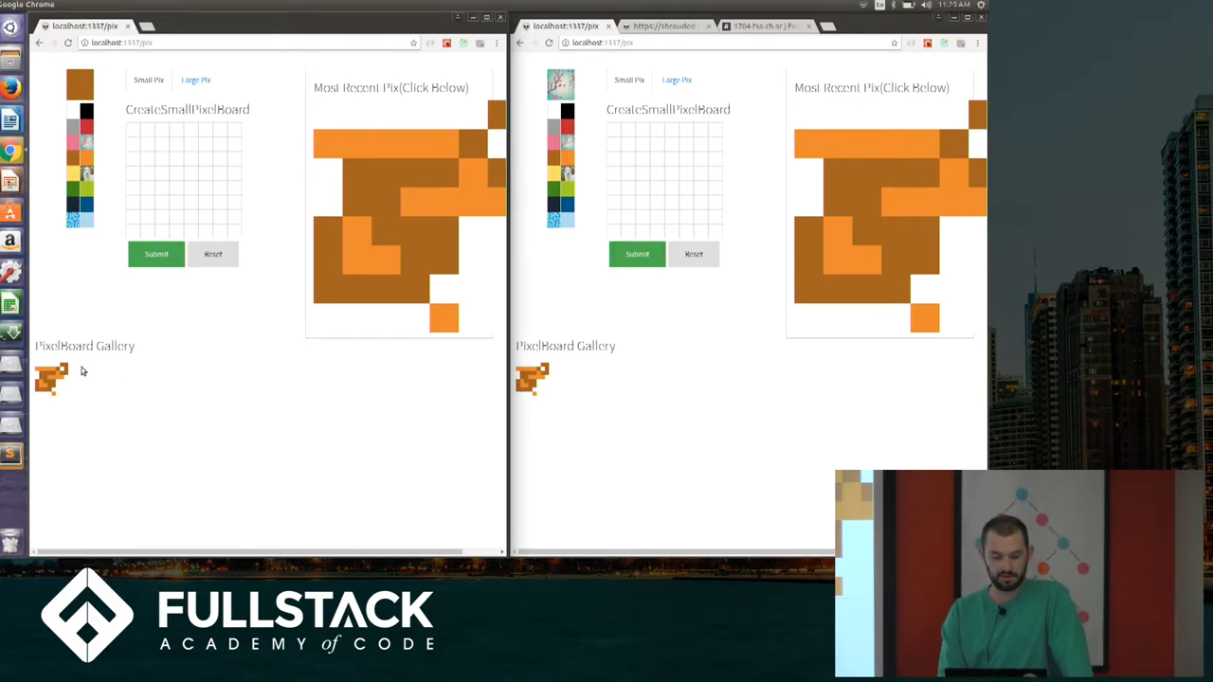
{"action": "mouse_move", "coordinate": [197, 182]}
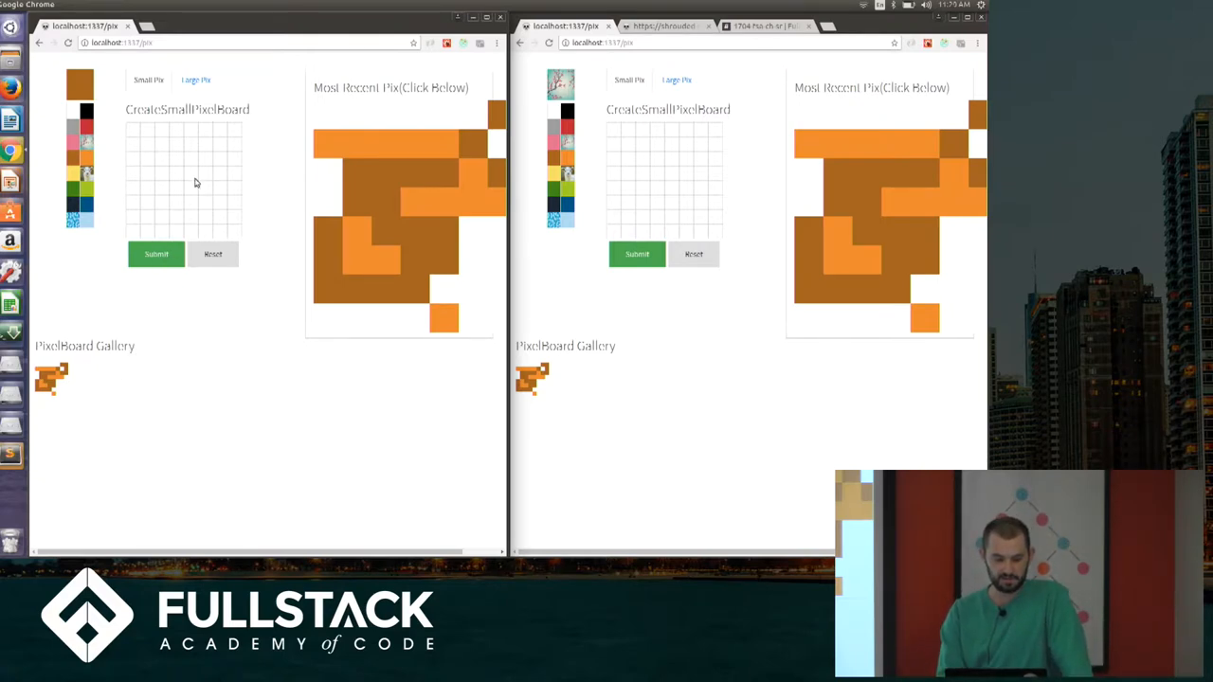
{"action": "left_click", "coordinate": [189, 174]}
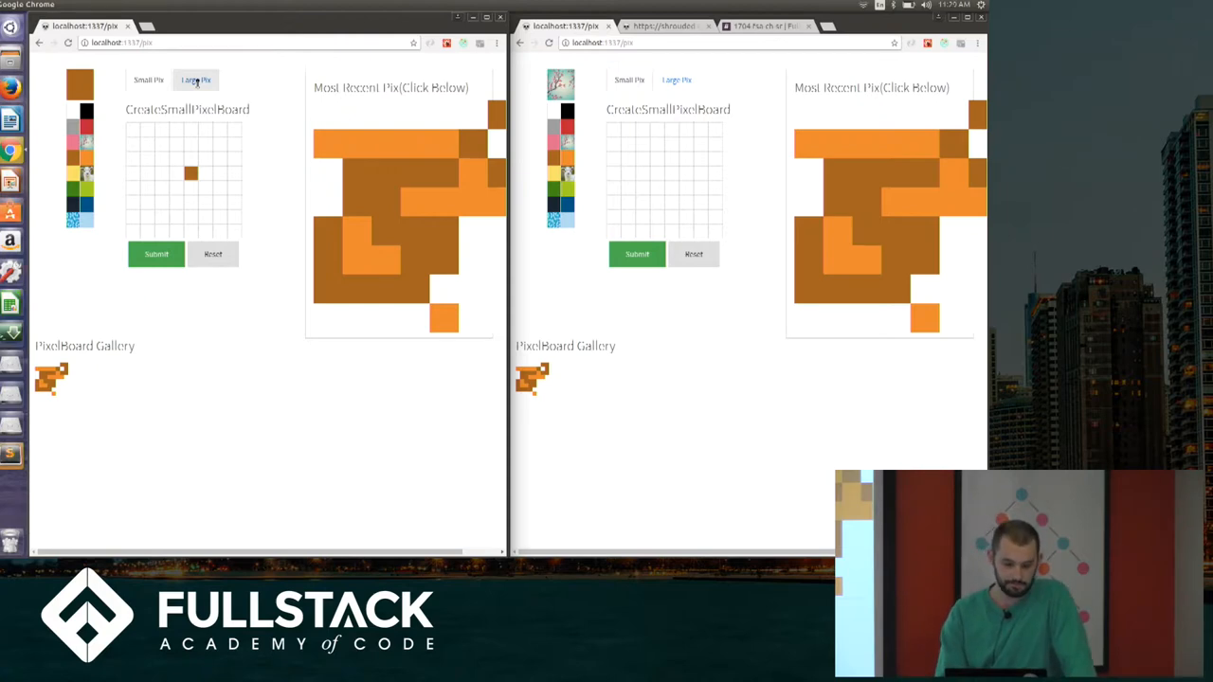
Step: On the 16x16 Large Pix board, draw a black squiggly design and submit it
{"action": "left_click", "coordinate": [195, 80]}
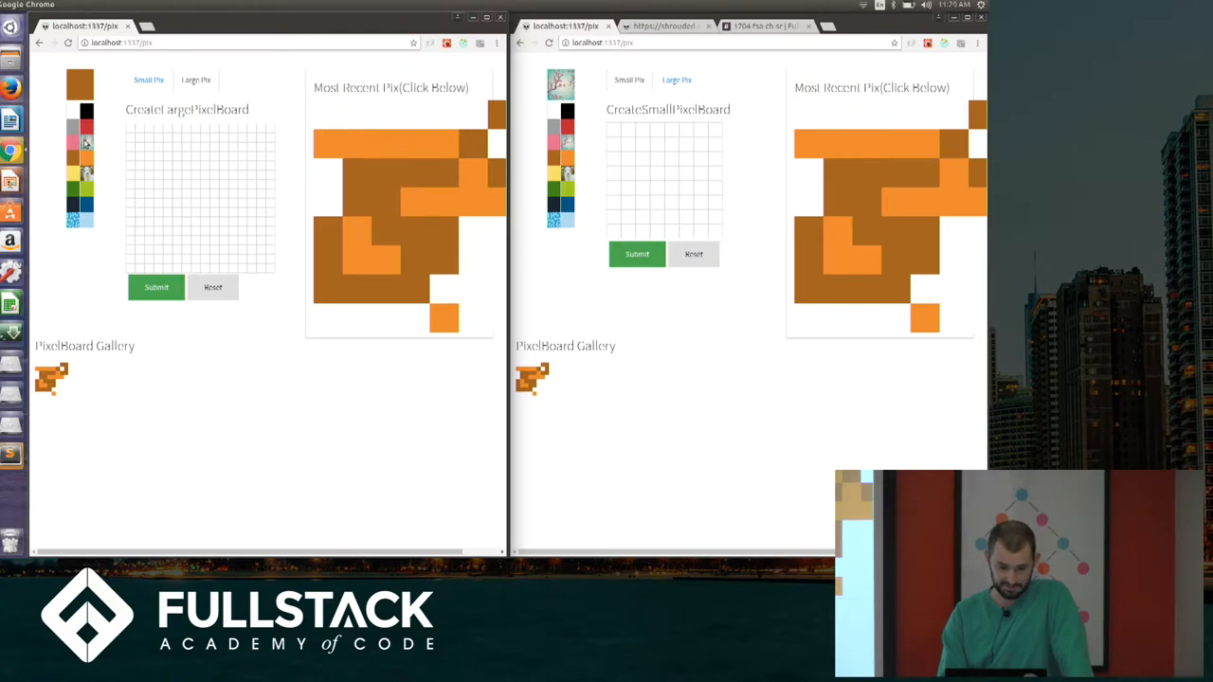
{"action": "left_click", "coordinate": [80, 83]}
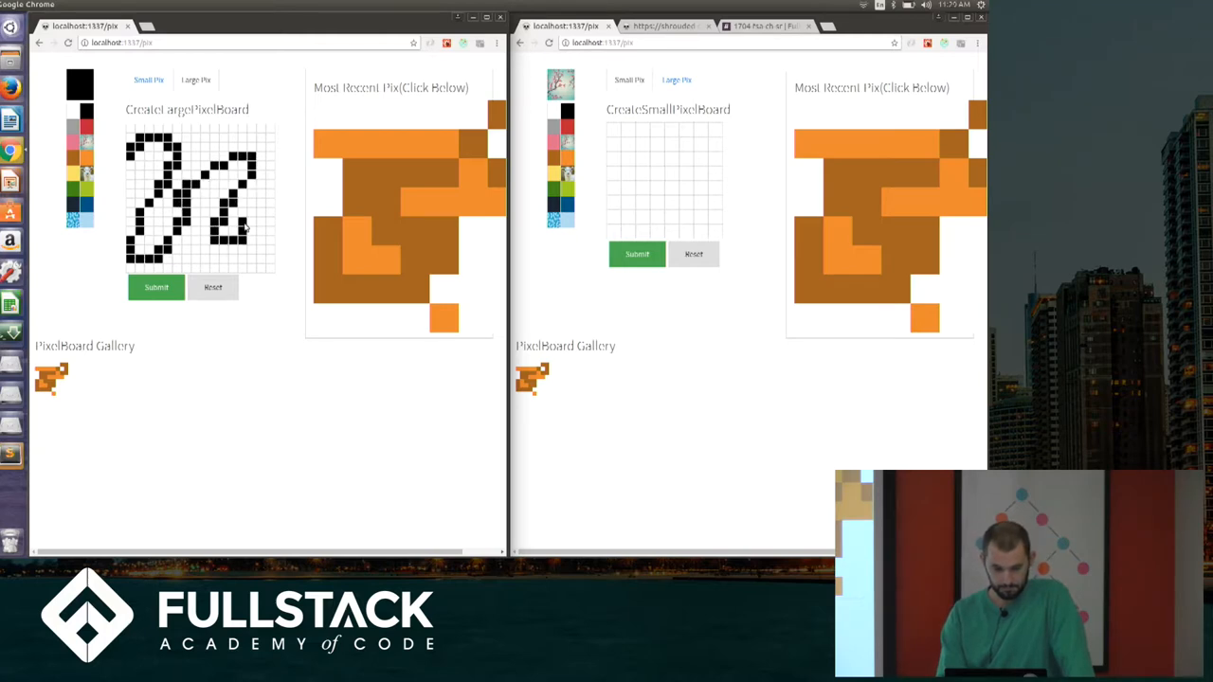
{"action": "left_click", "coordinate": [155, 288]}
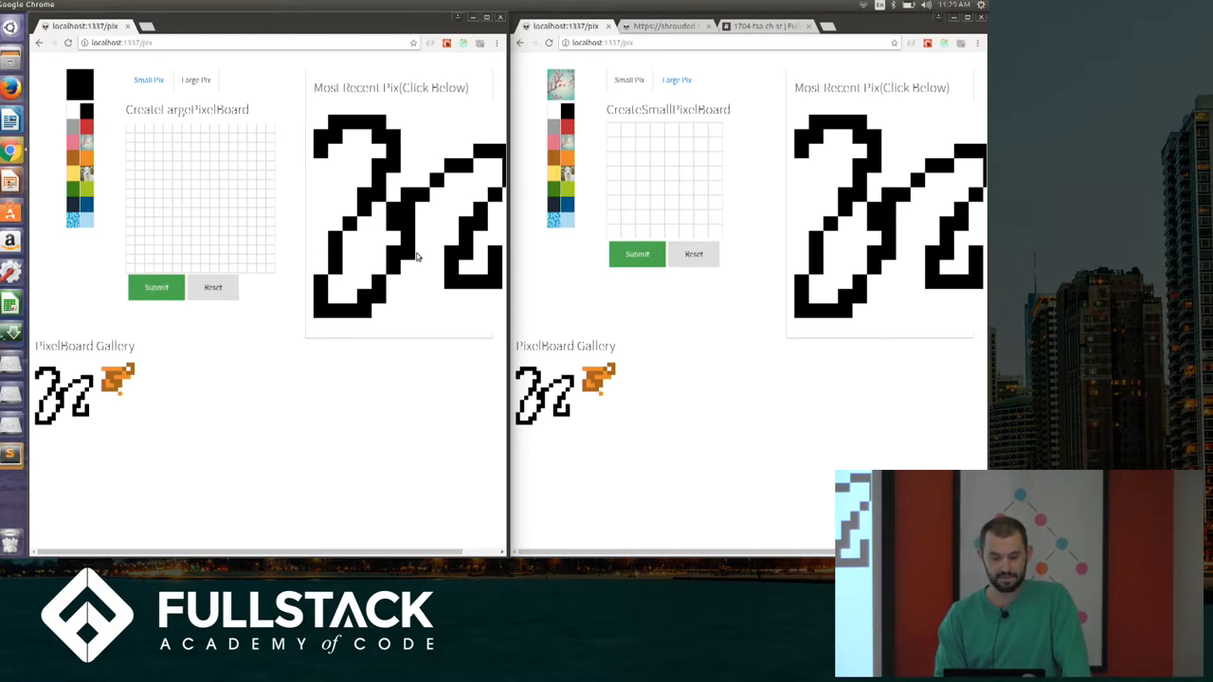
{"action": "mouse_move", "coordinate": [420, 235]}
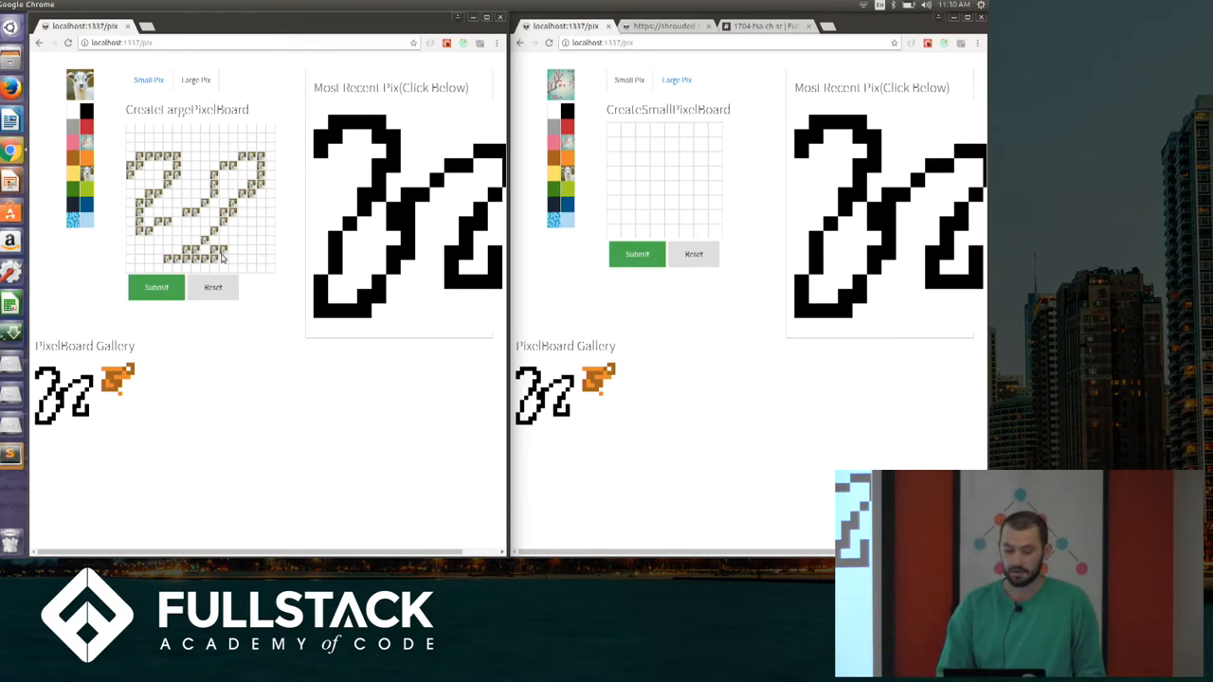
Step: Submit the image-textured drawing so it joins the gallery in both windows
{"action": "left_click", "coordinate": [155, 288]}
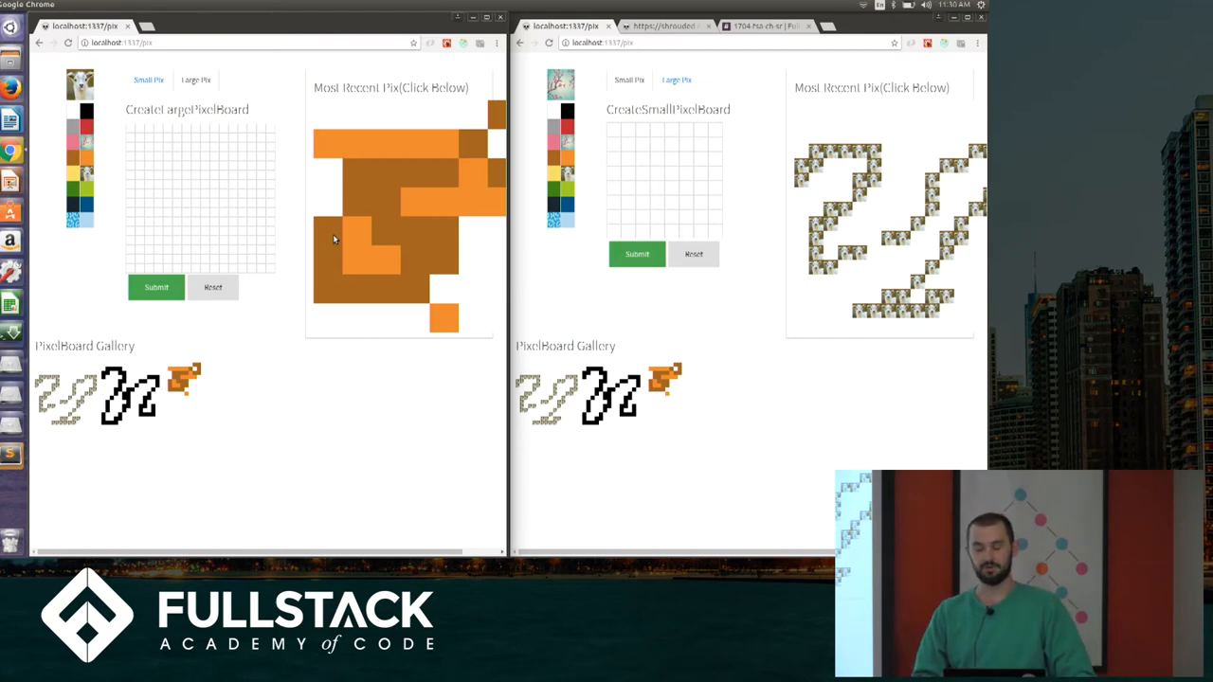
{"action": "mouse_move", "coordinate": [535, 61]}
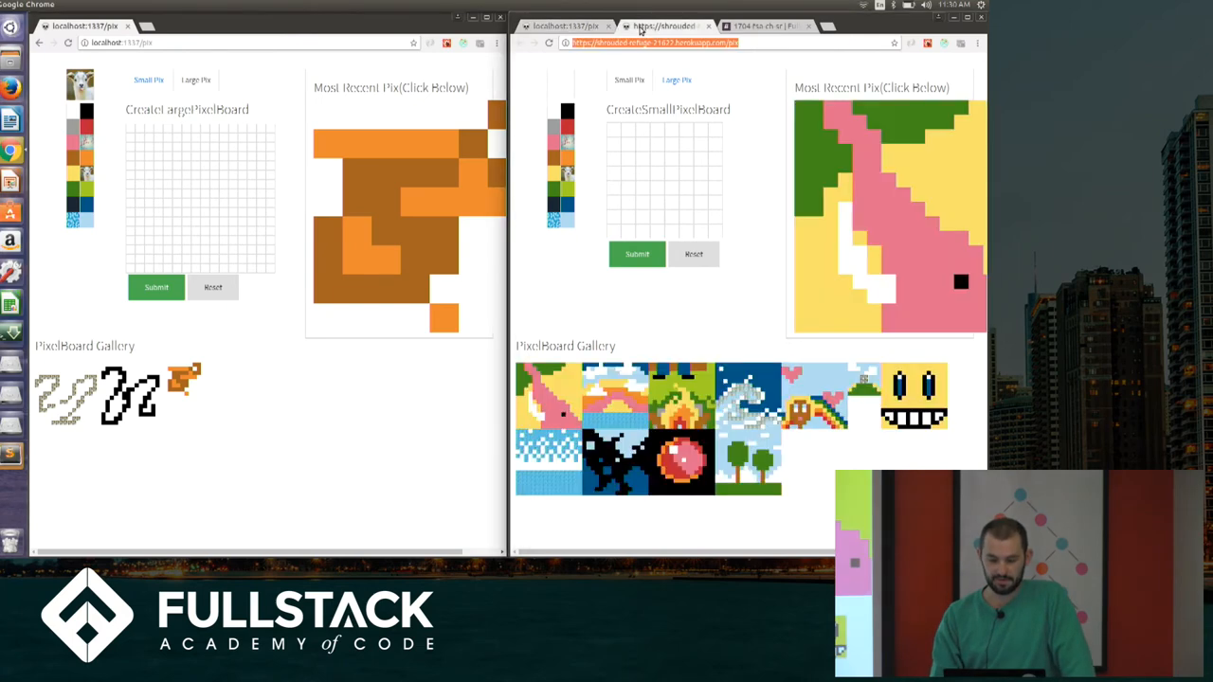
{"action": "mouse_move", "coordinate": [140, 38]}
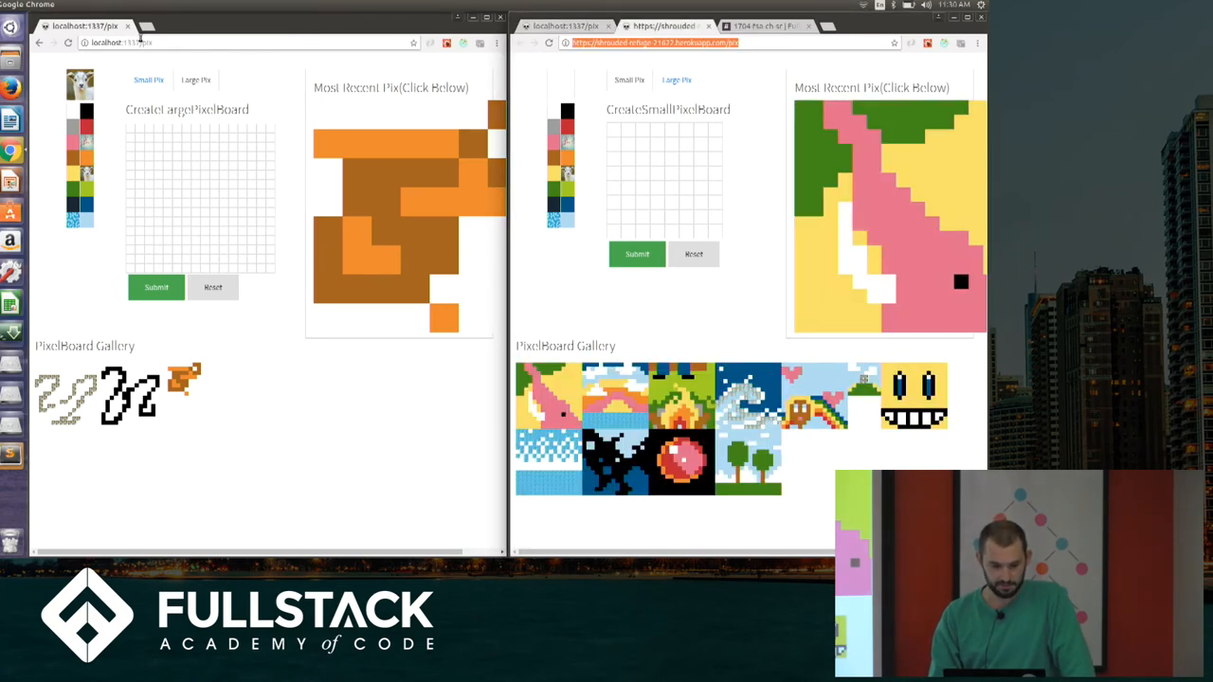